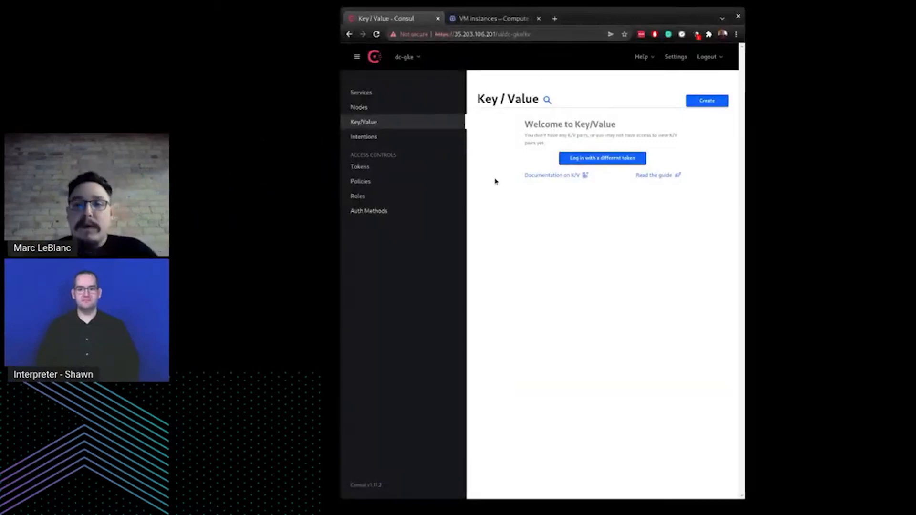
pyautogui.moveTo(360, 181)
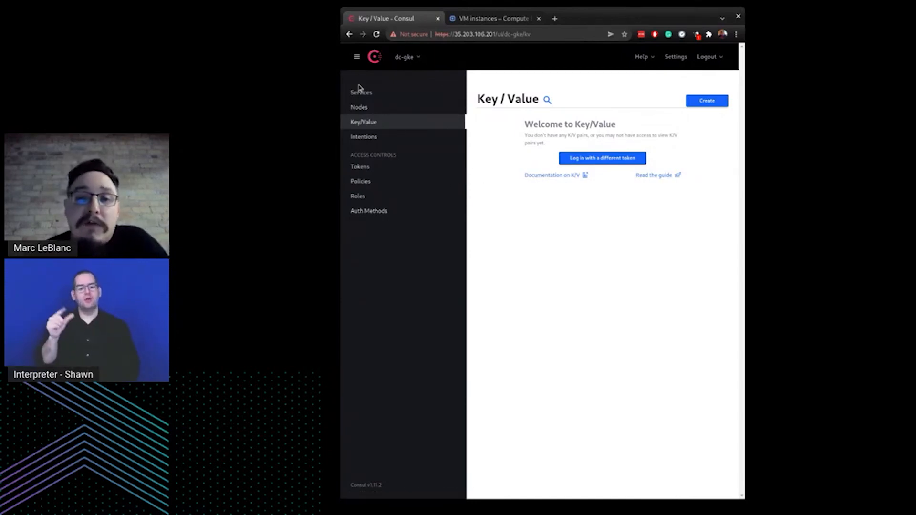
# Step: List the dc-gke services: mesh-gateway, consul, static-client and static-server, all healthy
pyautogui.click(360, 92)
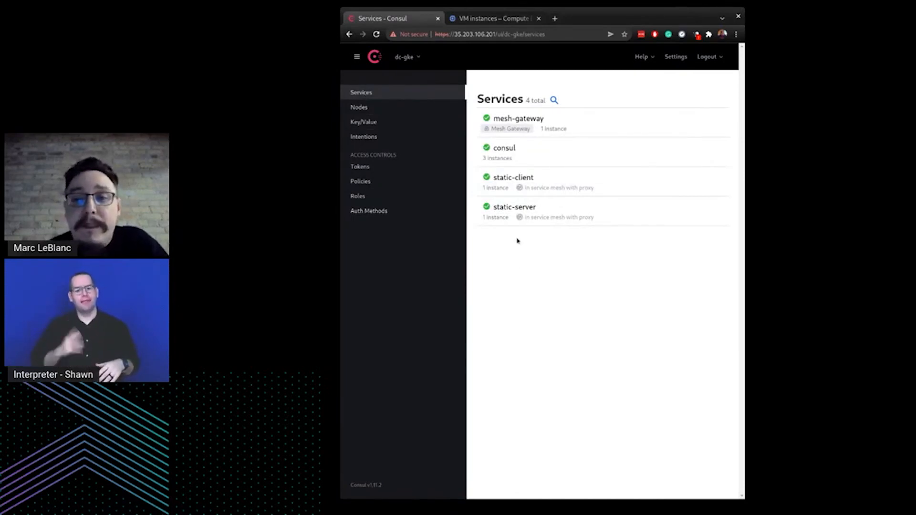
pyautogui.moveTo(427, 196)
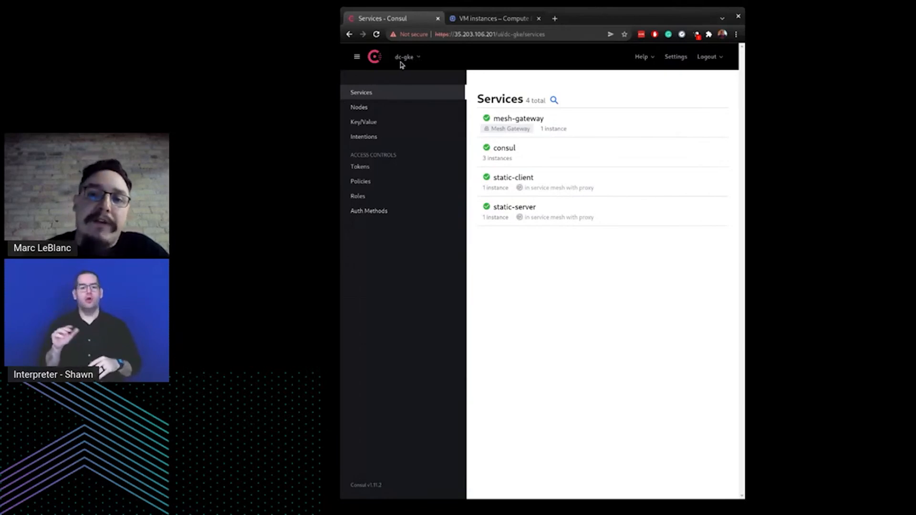
# Step: Switch the datacenter to dc1, which returns an Error 500
pyautogui.click(406, 56)
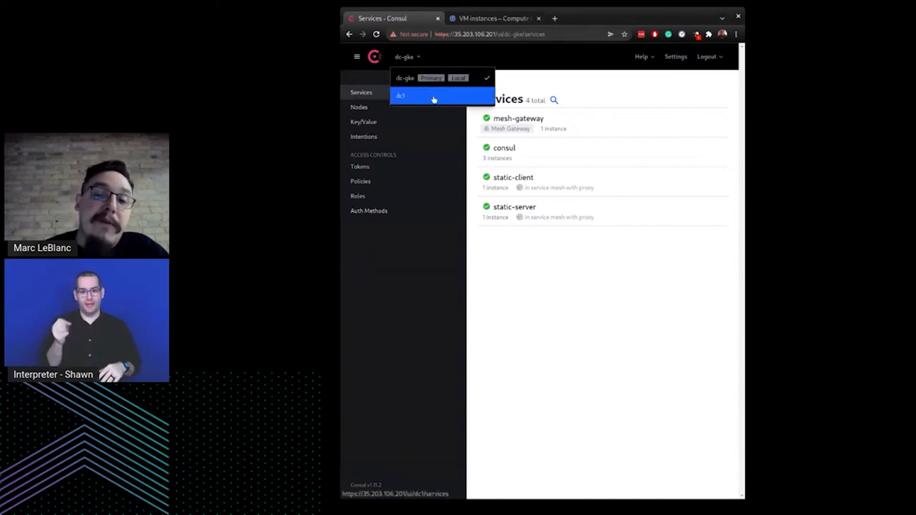
pyautogui.click(421, 95)
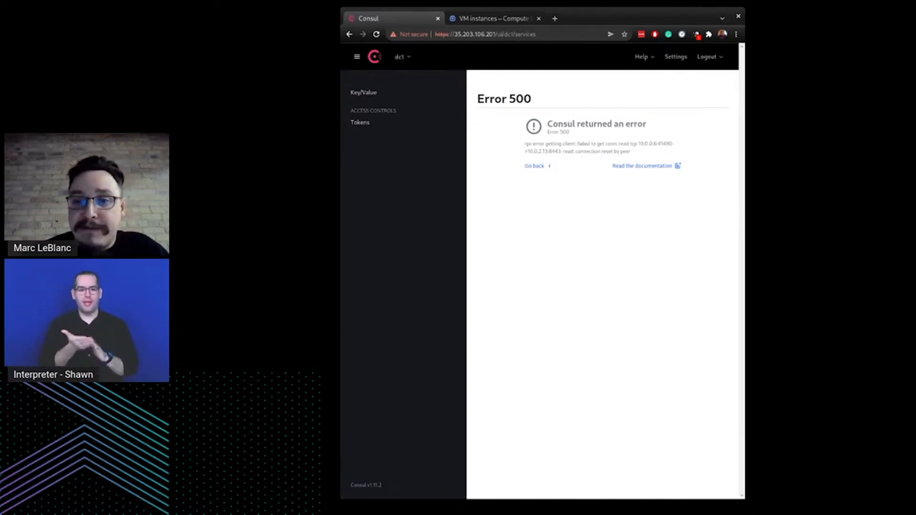
# Step: Switch back to dc-gke and list its six healthy nodes
pyautogui.click(402, 56)
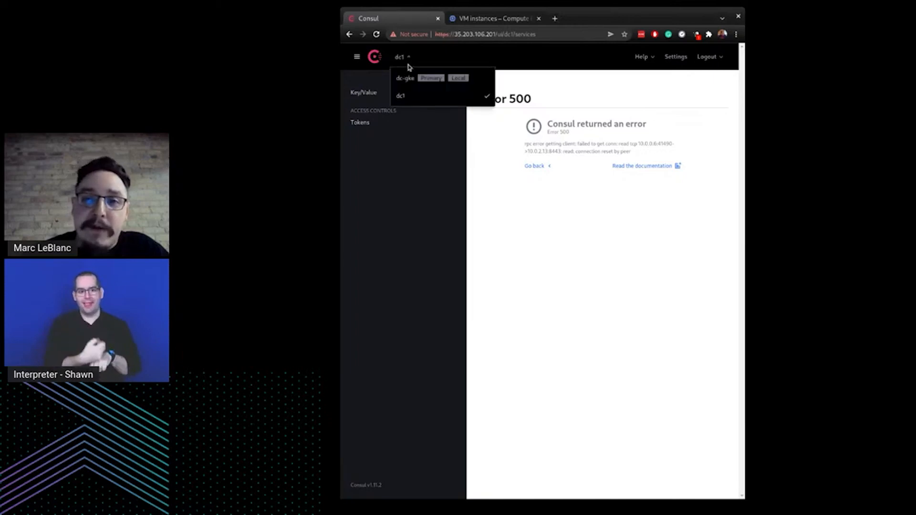
pyautogui.moveTo(423, 95)
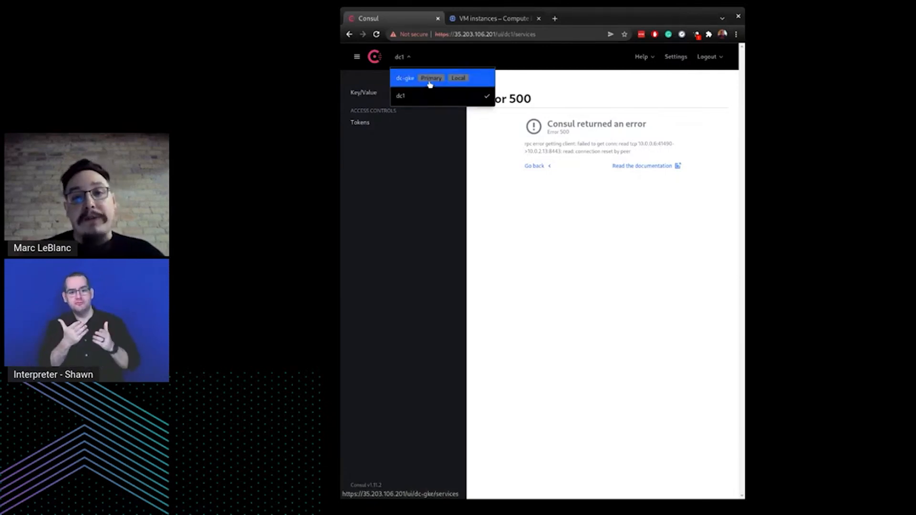
pyautogui.click(430, 77)
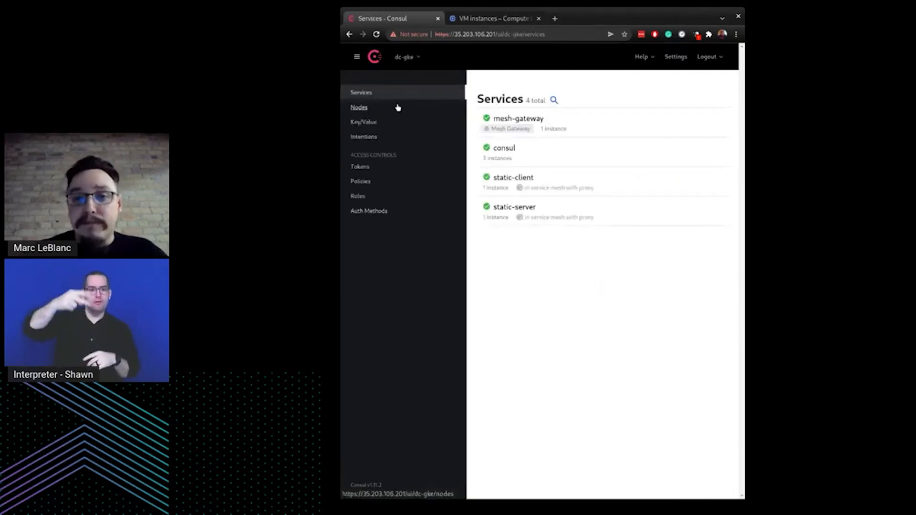
pyautogui.click(358, 107)
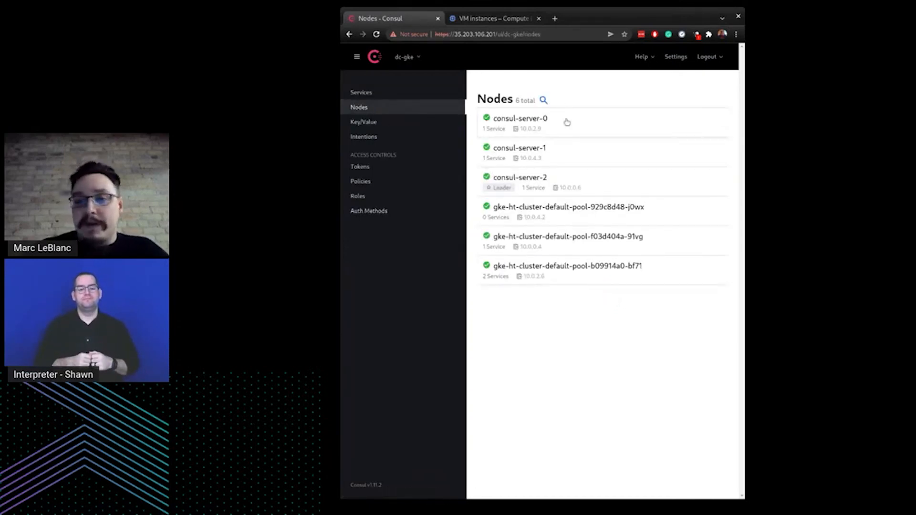
pyautogui.moveTo(593, 182)
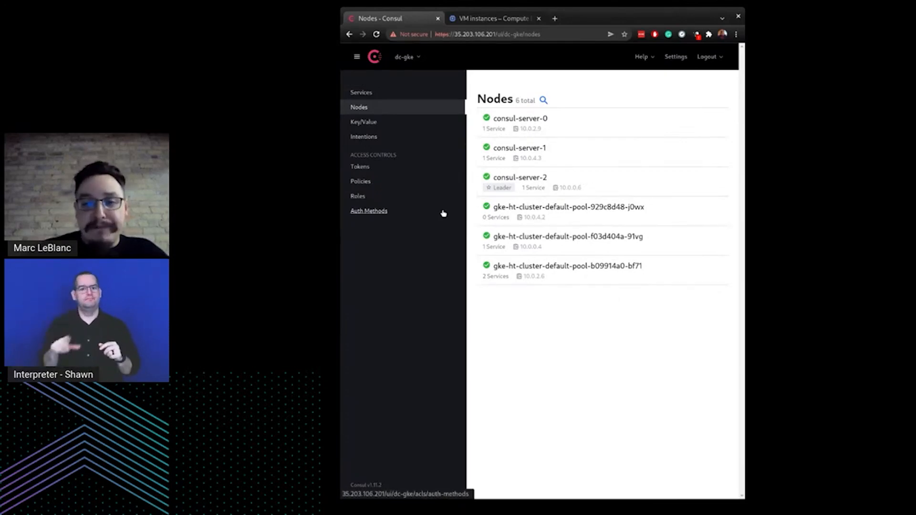
pyautogui.moveTo(426, 222)
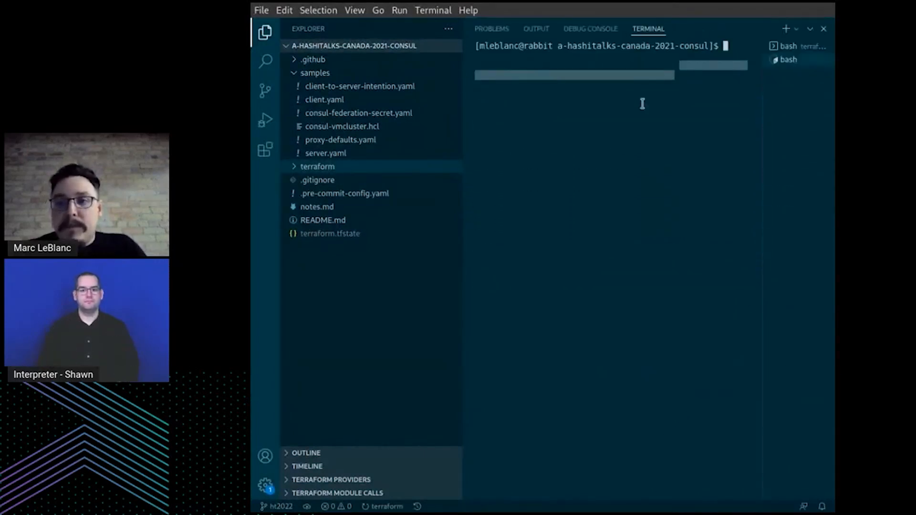
# Step: SSH to consul-0, become root, and list /etc/consul.d showing consul.hcl, federation.hcl and server-config.hcl
pyautogui.write('ssh consul-0')
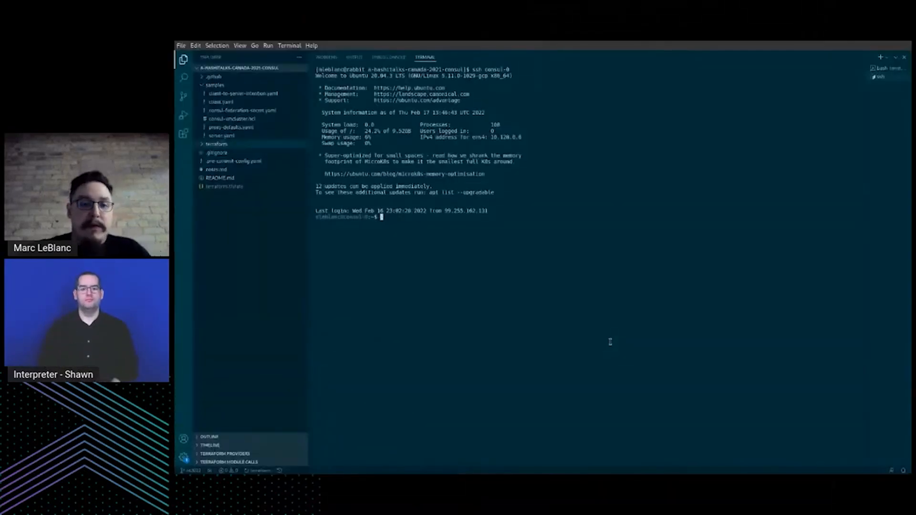
pyautogui.write('sudo -i')
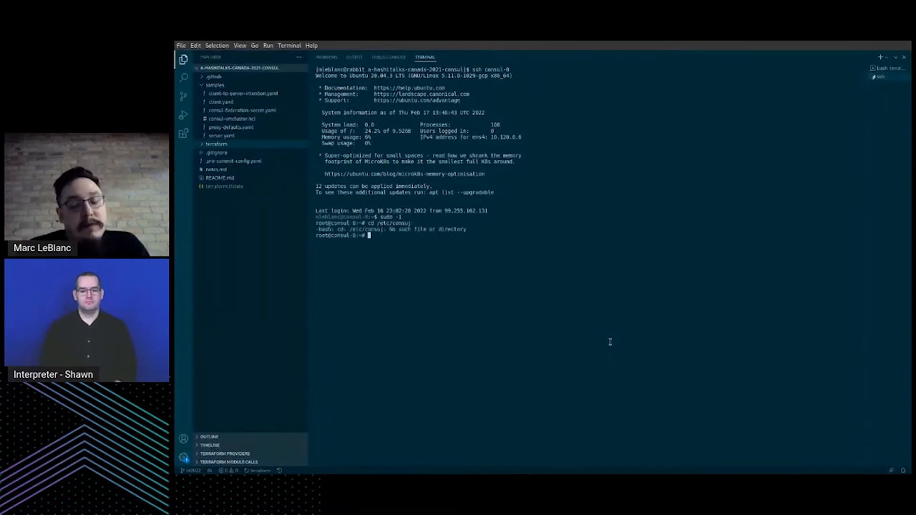
pyautogui.write('cd /etc/consul.d/')
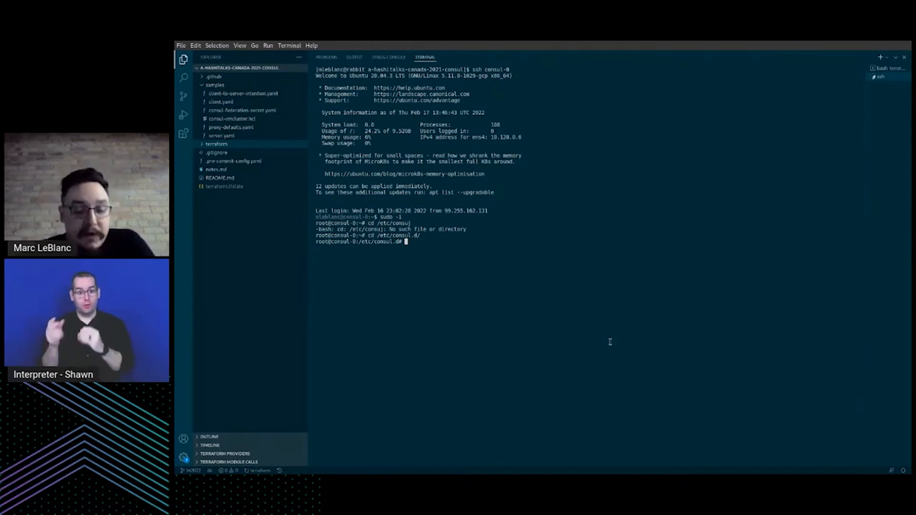
pyautogui.write('ls')
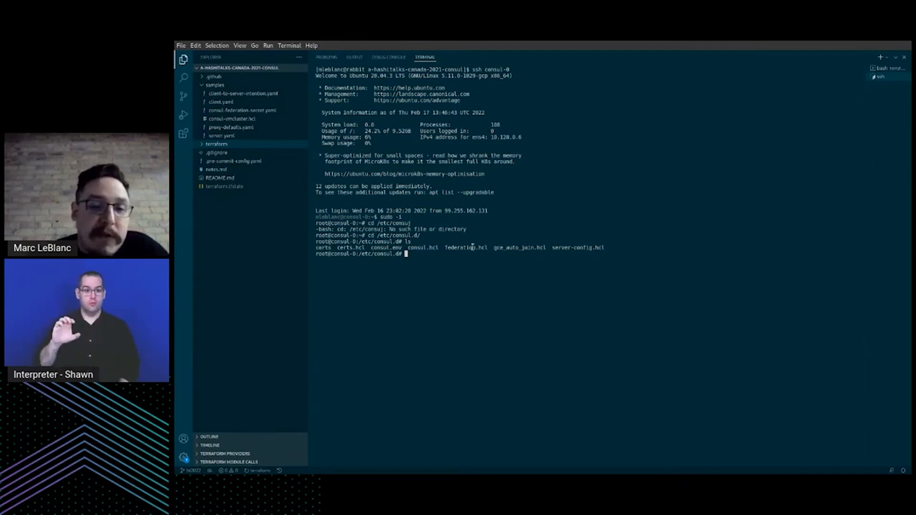
# Step: View federation.hcl on consul-0 with cat and then vi
pyautogui.doubleClick(465, 247)
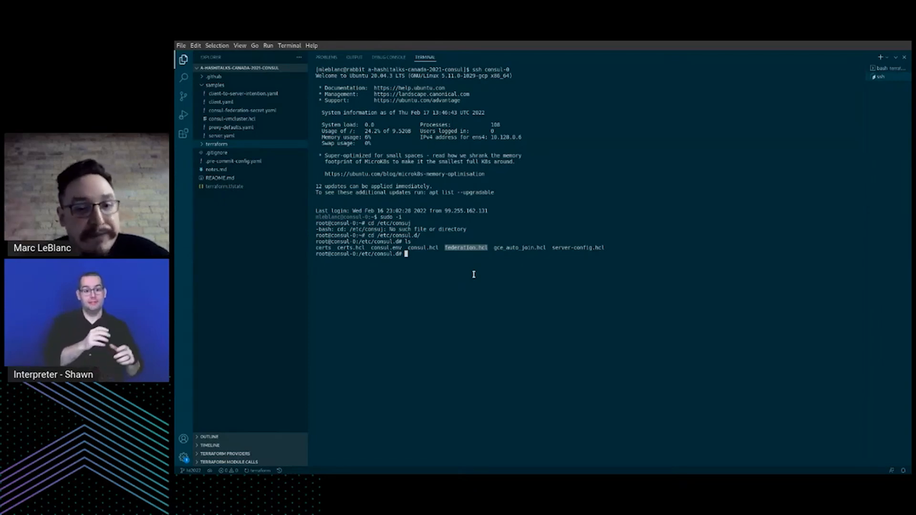
pyautogui.write('cat')
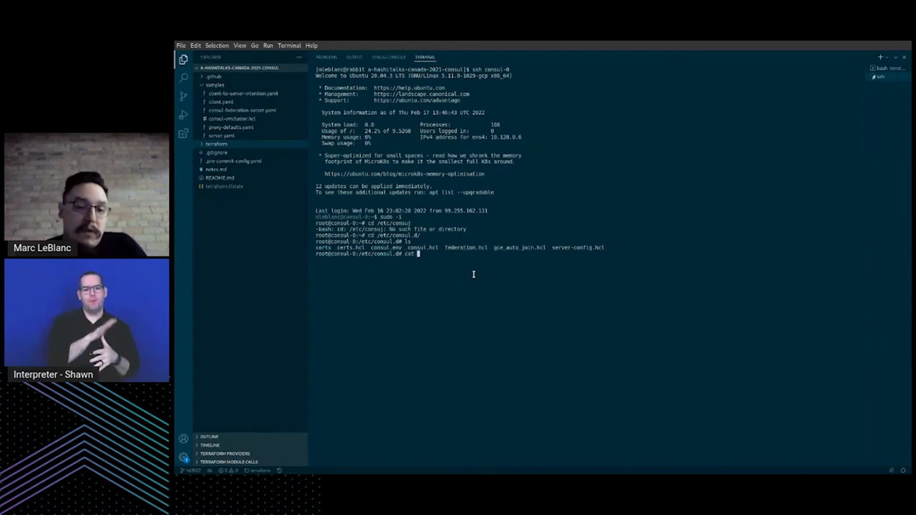
pyautogui.write('federation.hcl')
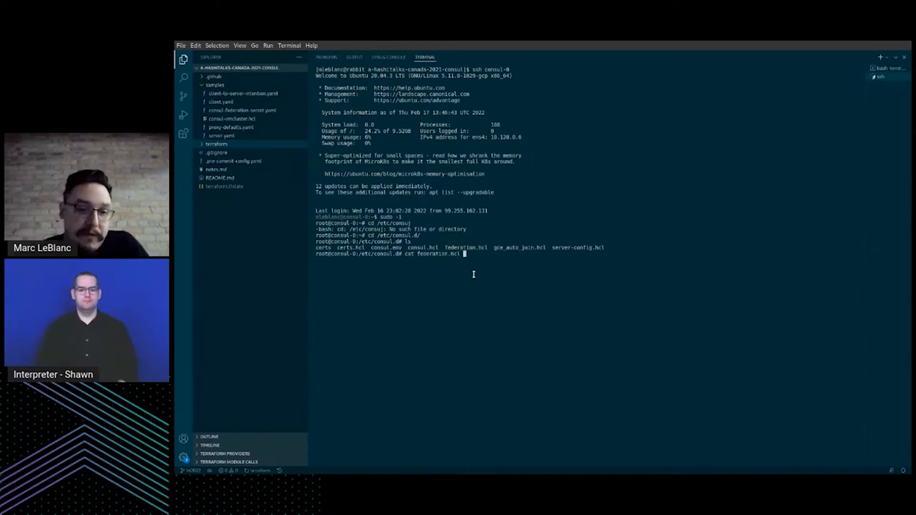
pyautogui.write('vi')
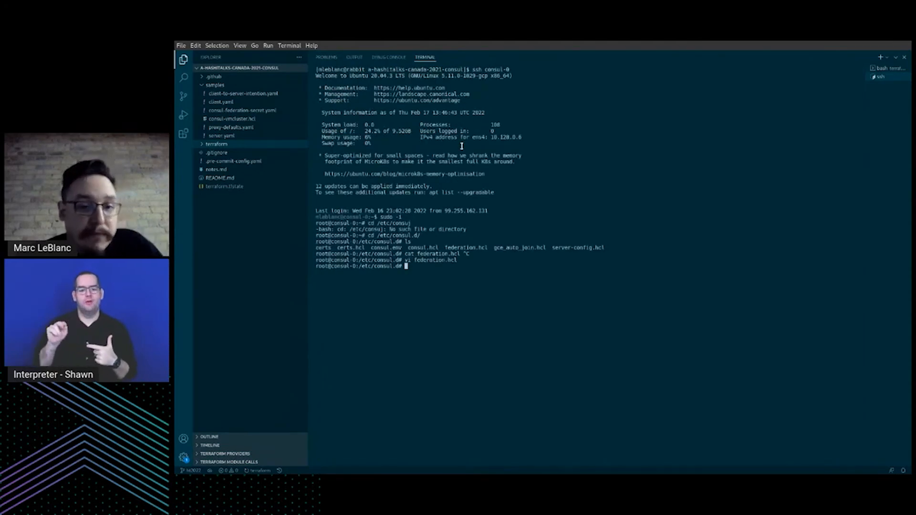
# Step: Exit the SSH session back to the local shell prompt
pyautogui.write('exit')
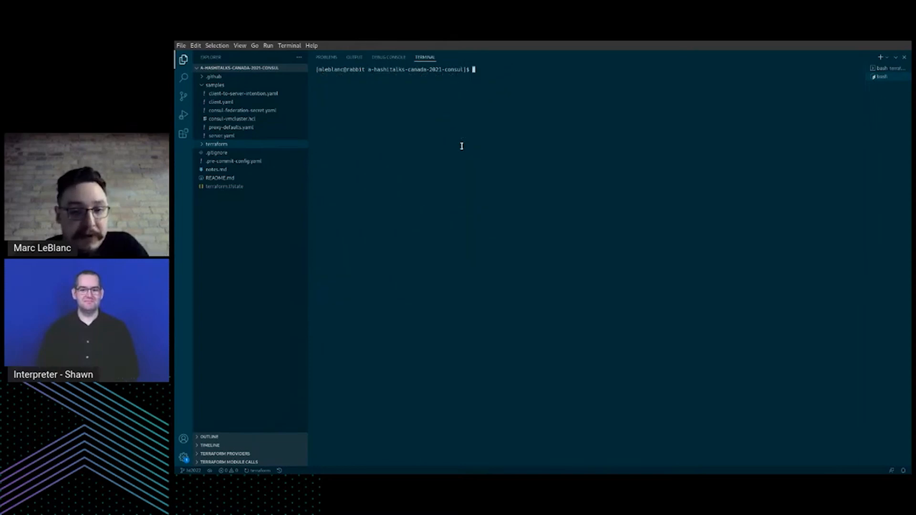
# Step: Run kubectl get pods and kubectl get secret, showing the Consul pods and consul-federation secret
pyautogui.write('kubectl')
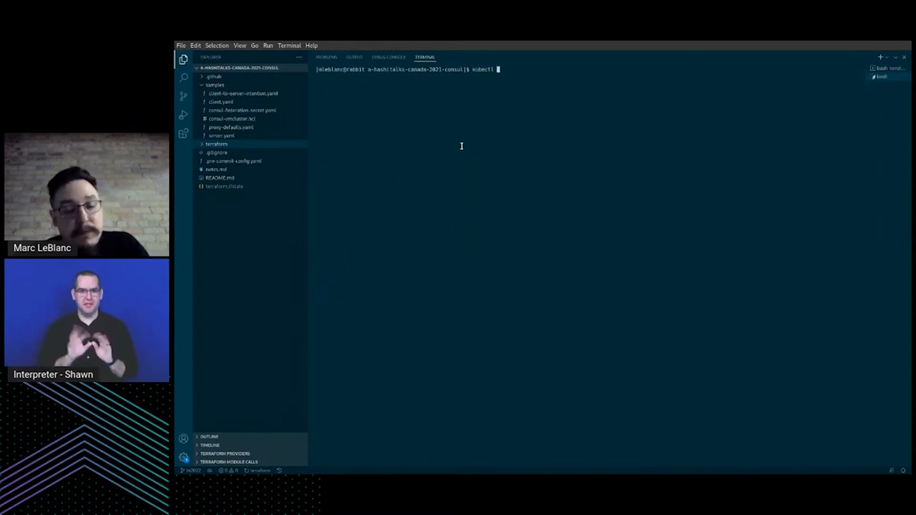
pyautogui.write('get')
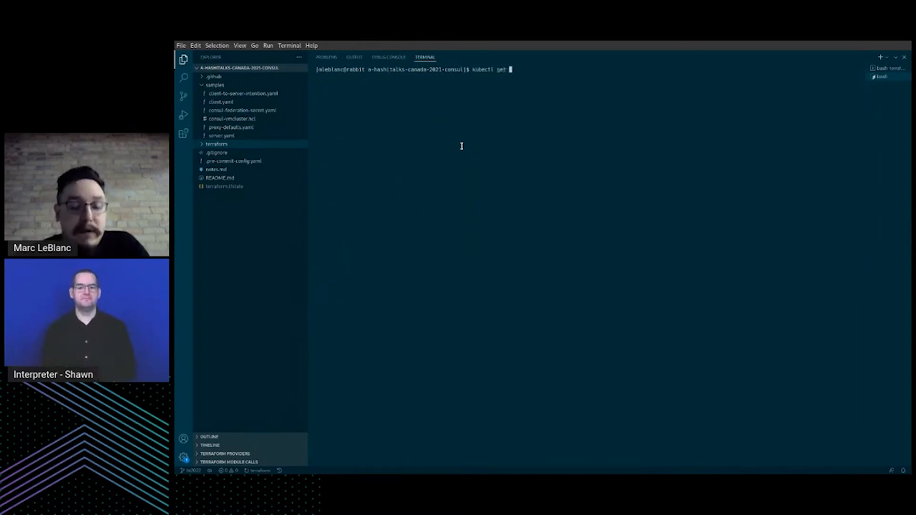
pyautogui.write('pods')
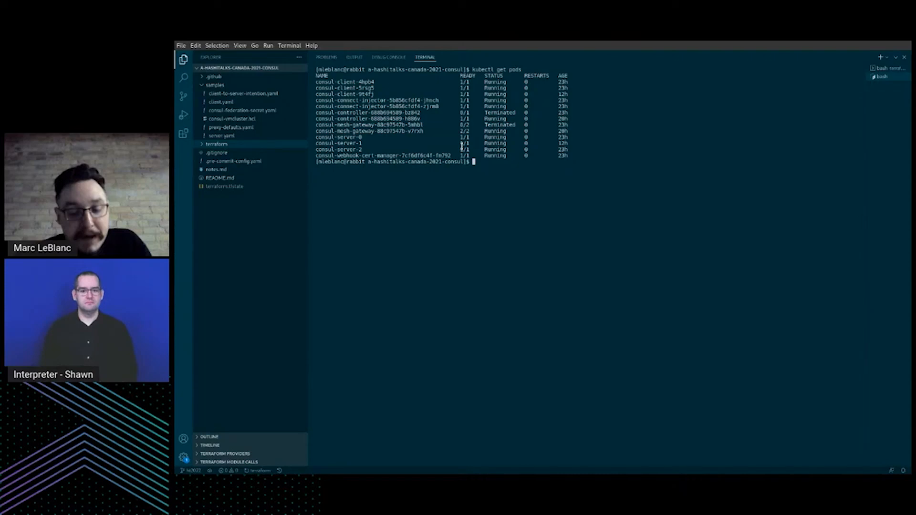
pyautogui.write('kubectl get secret')
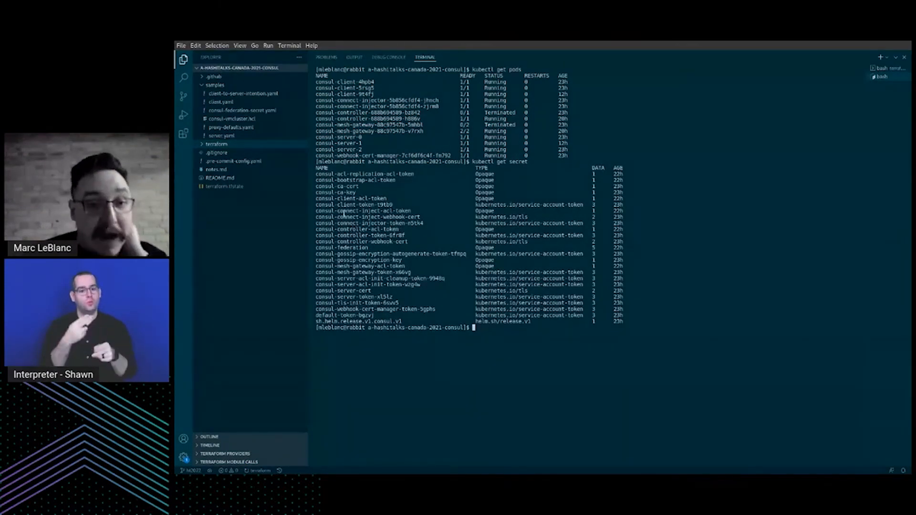
# Step: Highlight the consul-mesh-gateway LoadBalancer's EXTERNAL-IP in the kubectl get svc listing
pyautogui.doubleClick(336, 192)
pyautogui.write('kubectl get svc')
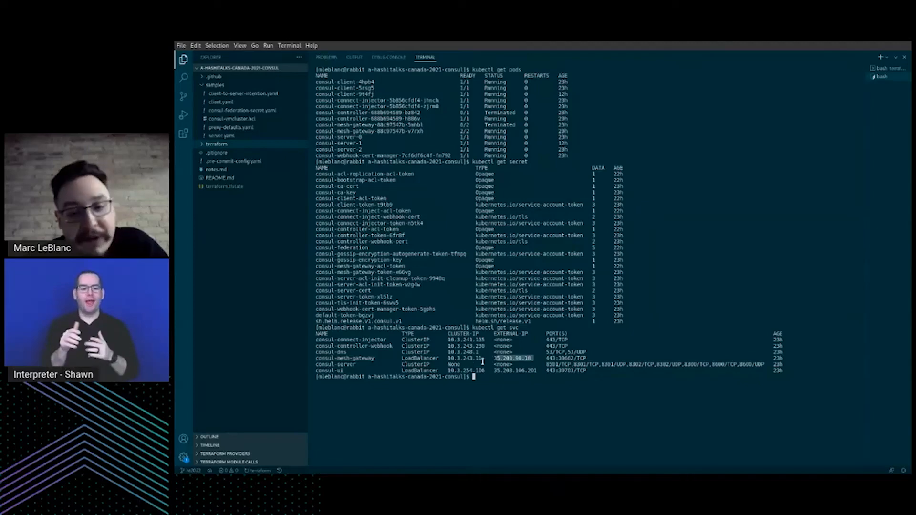
pyautogui.moveTo(484, 360)
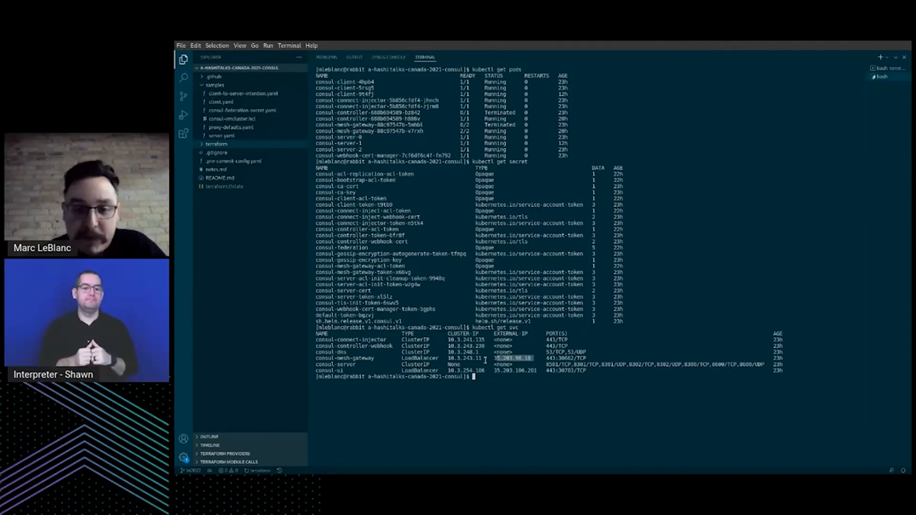